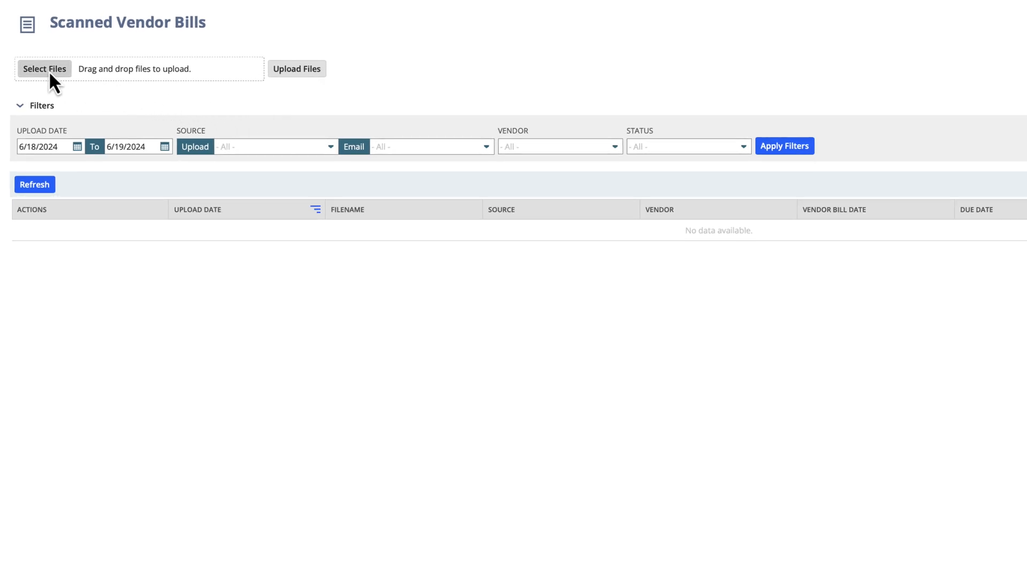
# - Upload Oracle Invoice.pdf so it lists as a scanned bill for V150 Oracle Local Government
pyautogui.click(44, 68)
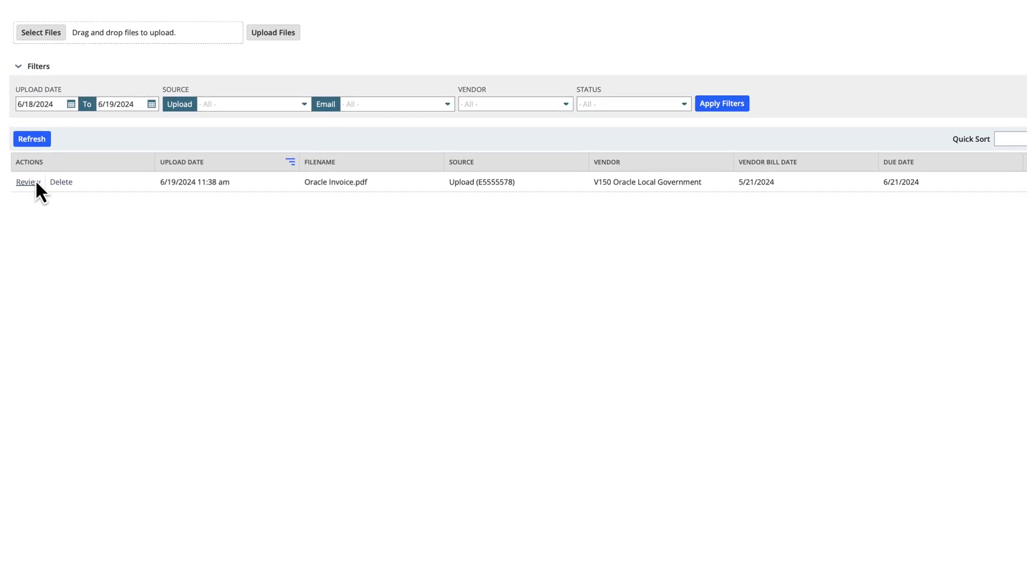
# - Review the Oracle Invoice.pdf scan, showing extracted header fields and three line items totalling 52,500.00
pyautogui.click(28, 182)
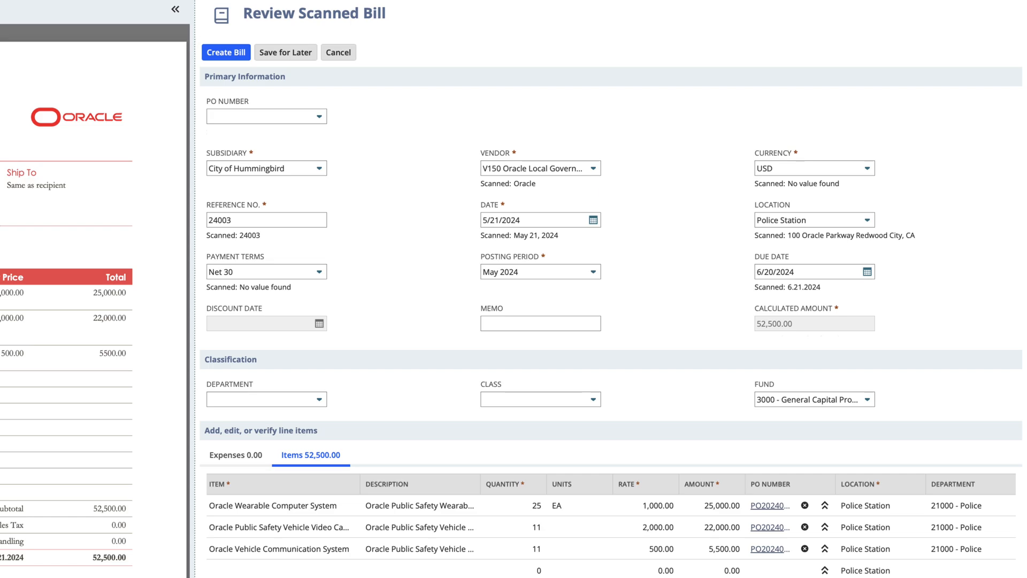
pyautogui.scroll(-3)
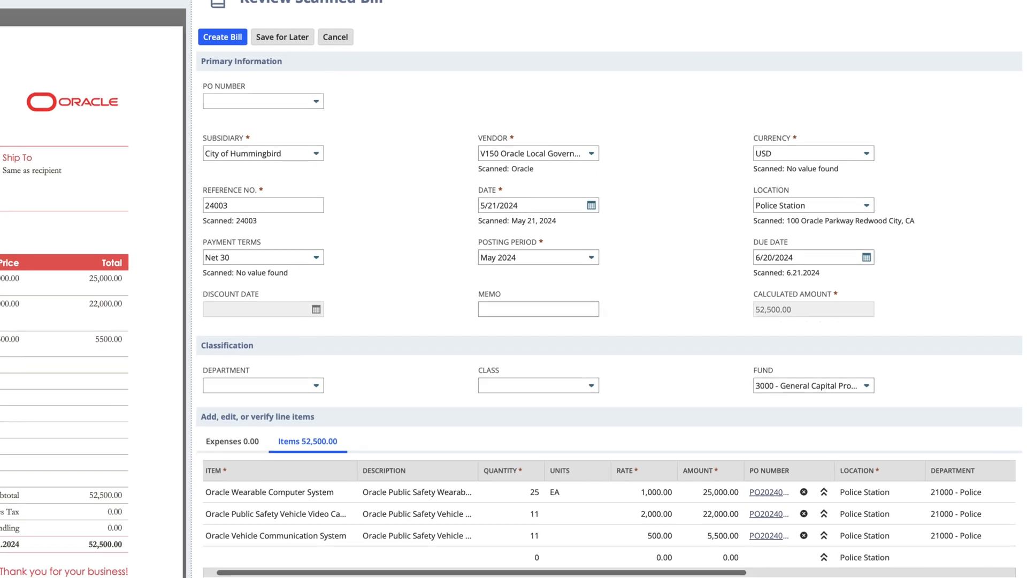
pyautogui.scroll(-3)
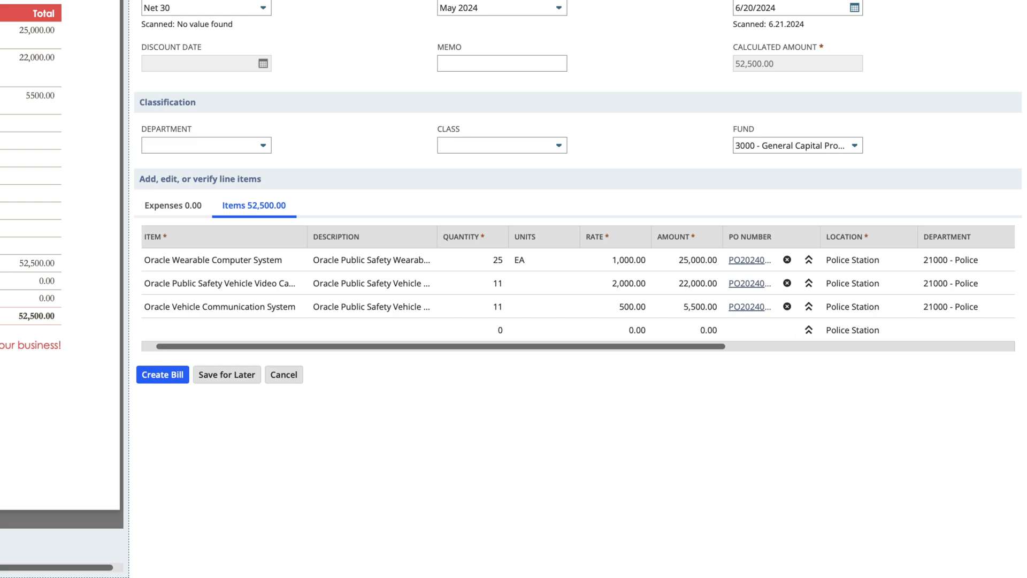
pyautogui.moveTo(243, 397)
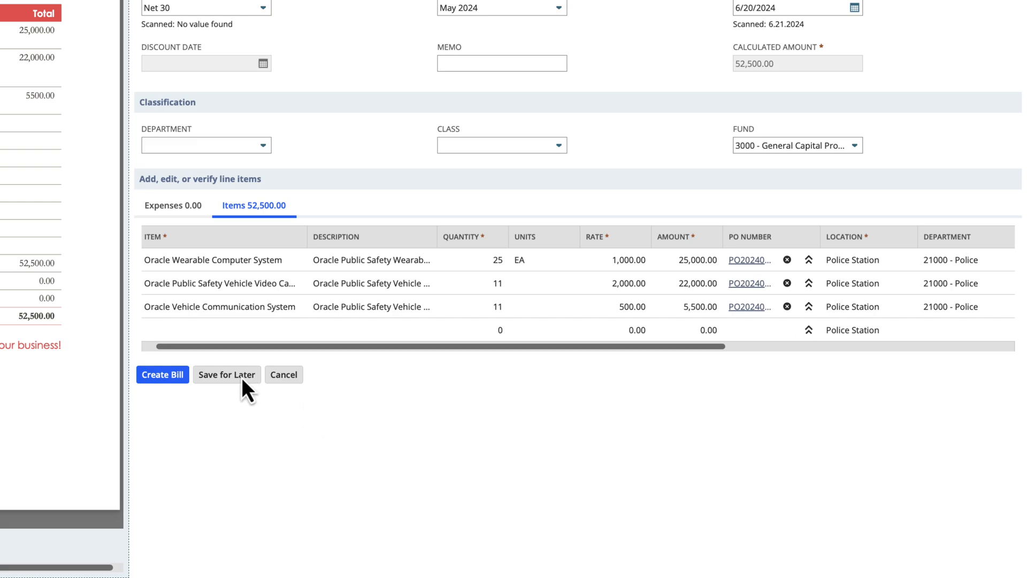
pyautogui.moveTo(163, 374)
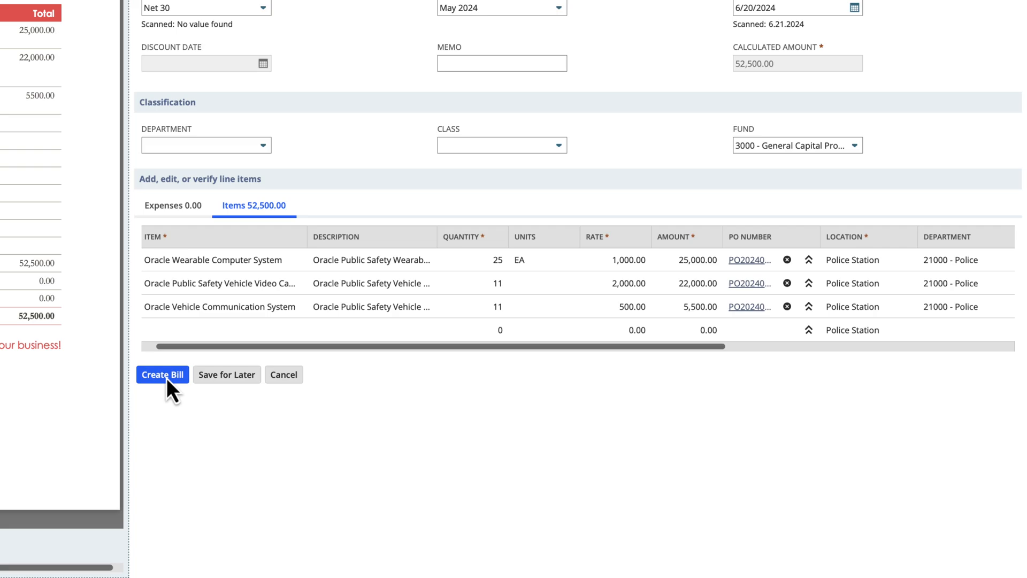
# - Create vendor bill 24003 for 52,500.00 from the scan and submit it for approval
pyautogui.click(163, 374)
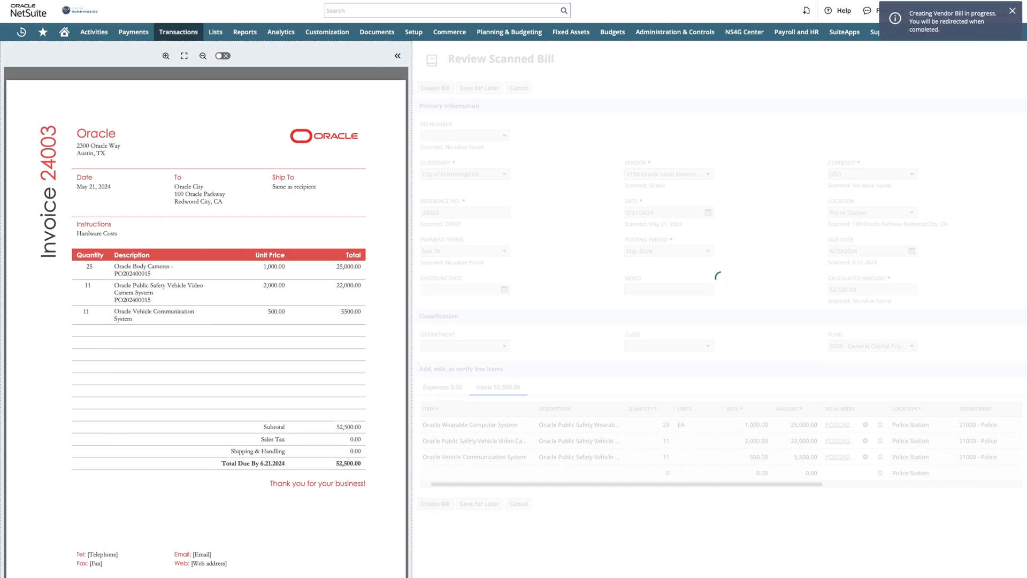
pyautogui.click(436, 87)
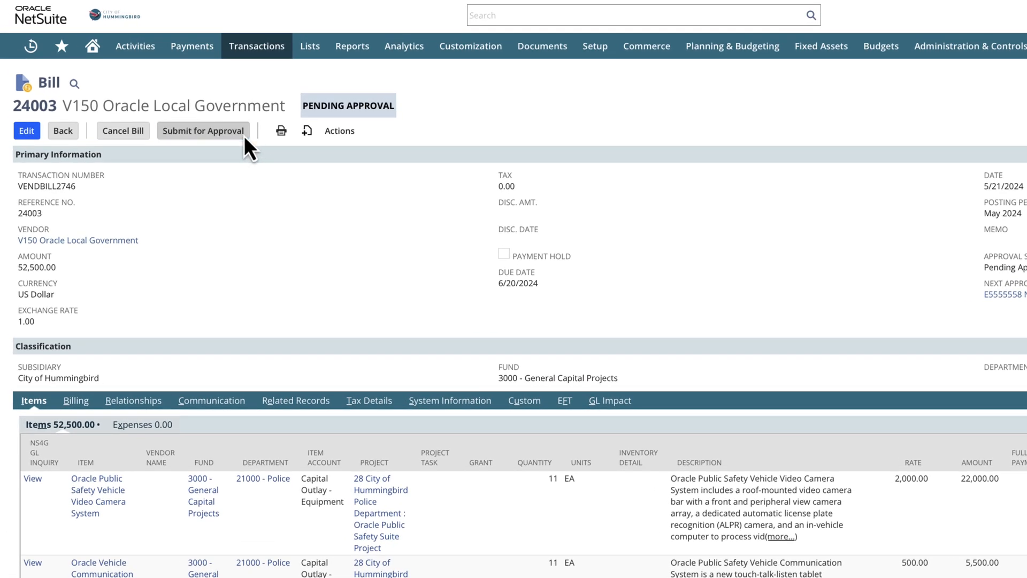
pyautogui.click(203, 130)
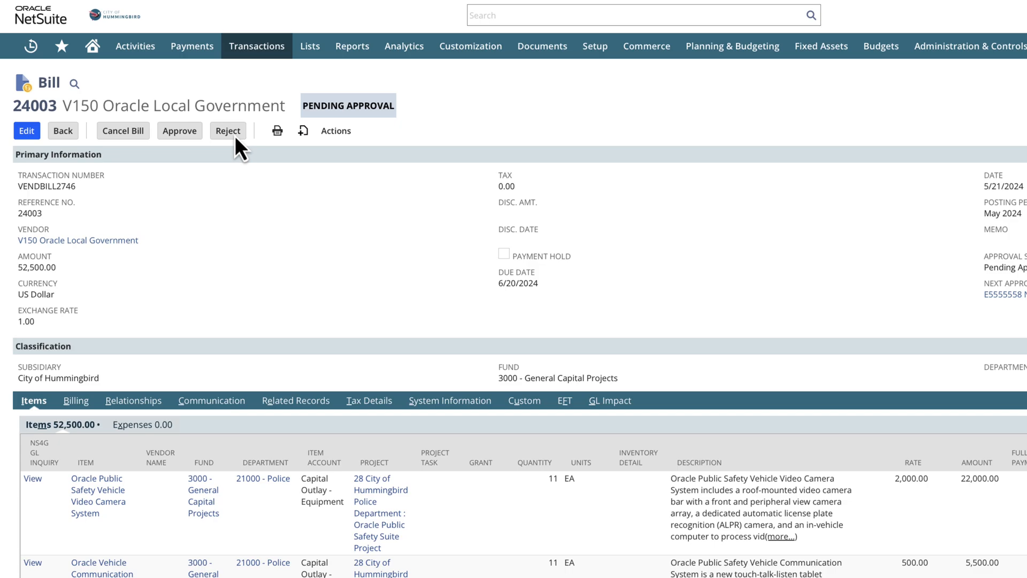
pyautogui.moveTo(201, 147)
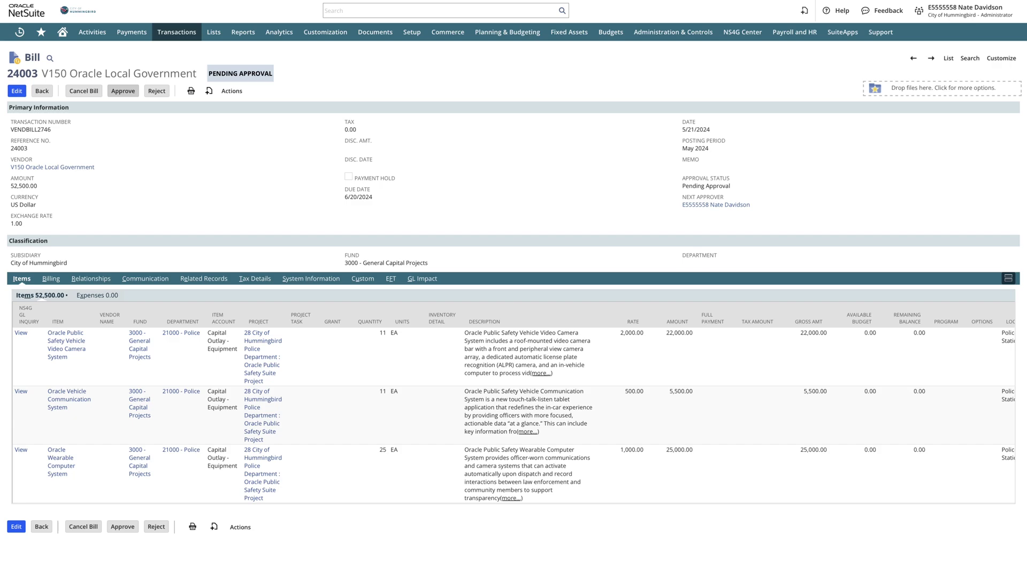
# - Maximize the Project Budget portlet on the Oracle Public Safety Suite Project dashboard
pyautogui.click(122, 90)
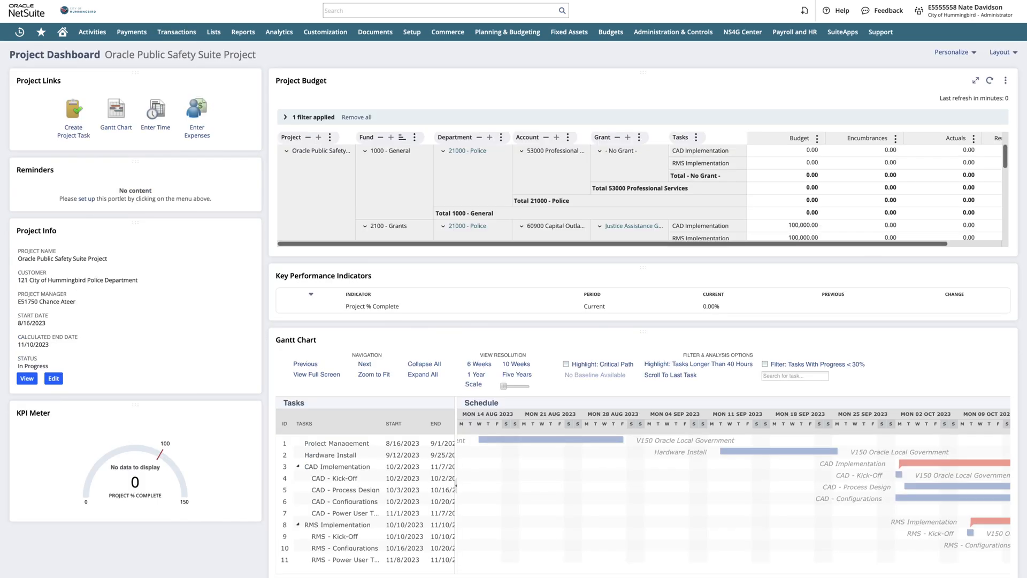
pyautogui.click(975, 80)
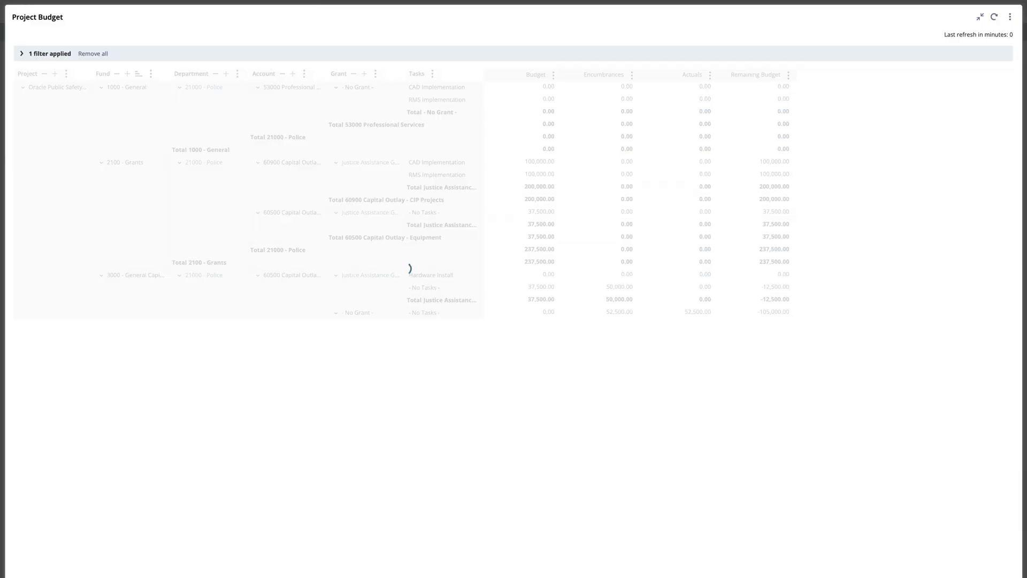